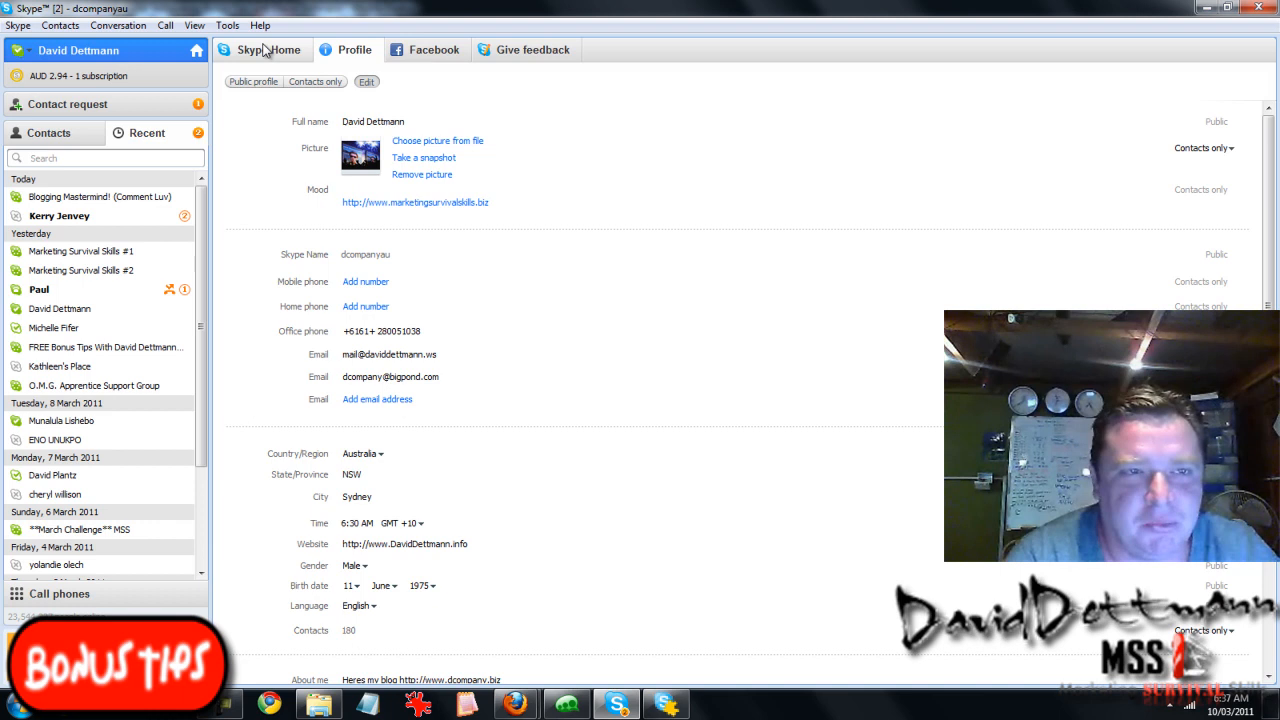
- Open the Skype Extras Manager from the Tools menu
left_click(228, 24)
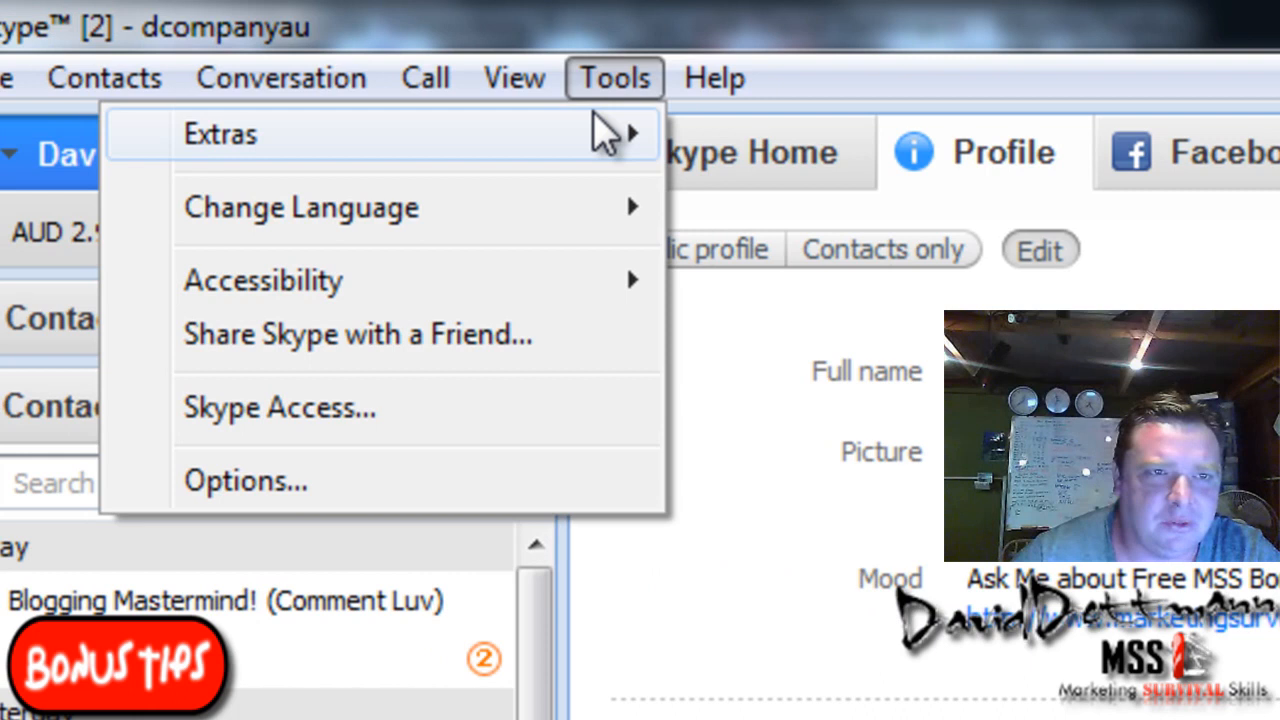
left_click(220, 132)
type("rich mood")
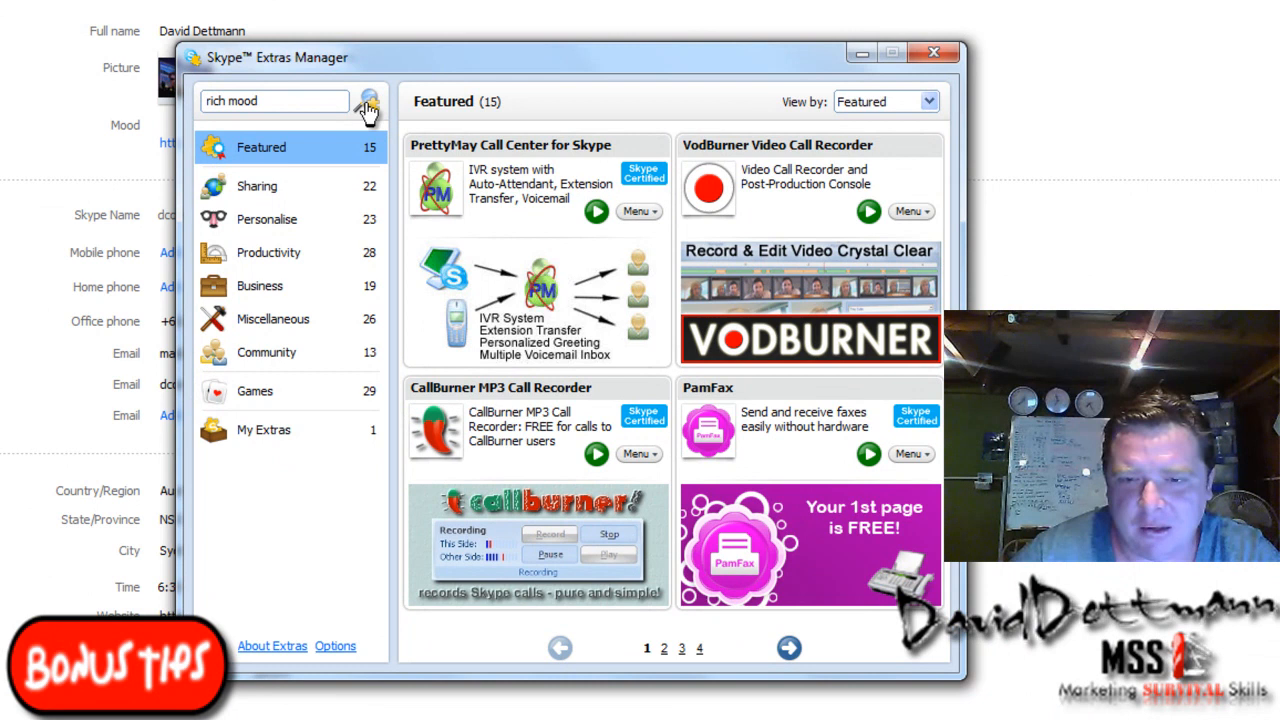
- Search the extras for rich mood and launch the Rich Mood Editor with the current mood loaded
left_click(368, 100)
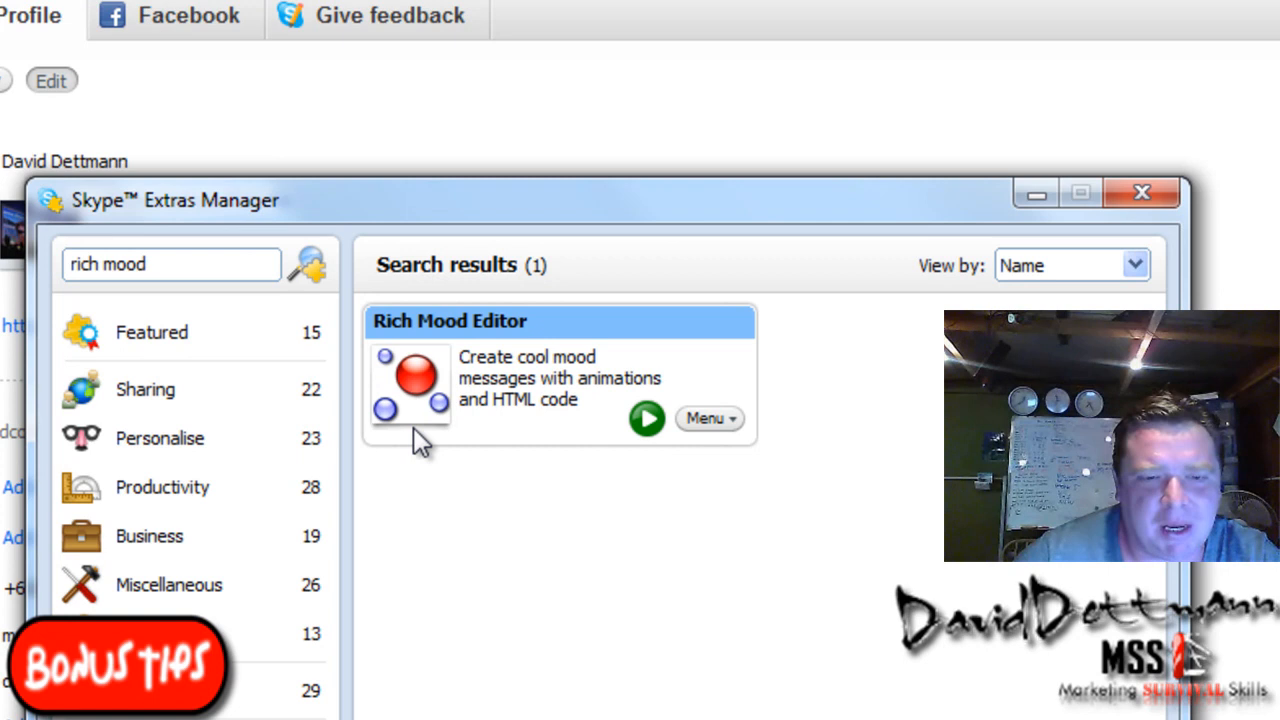
mouse_move(644, 418)
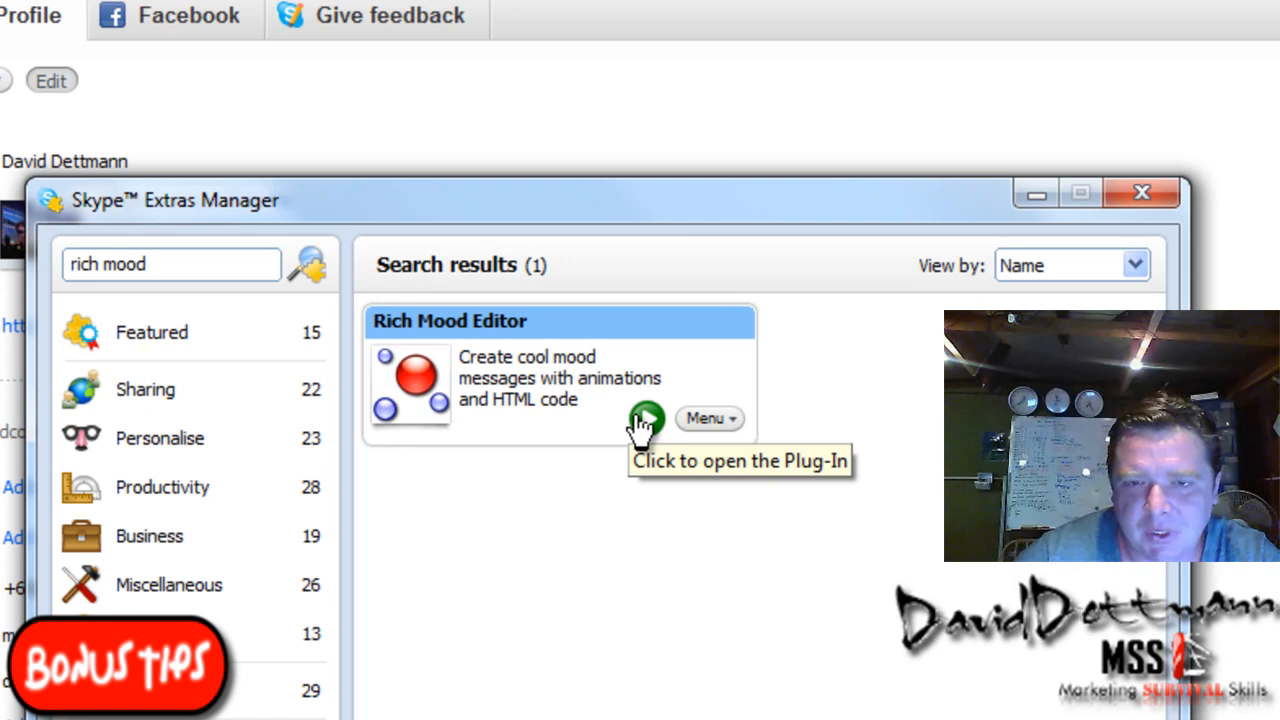
mouse_move(710, 418)
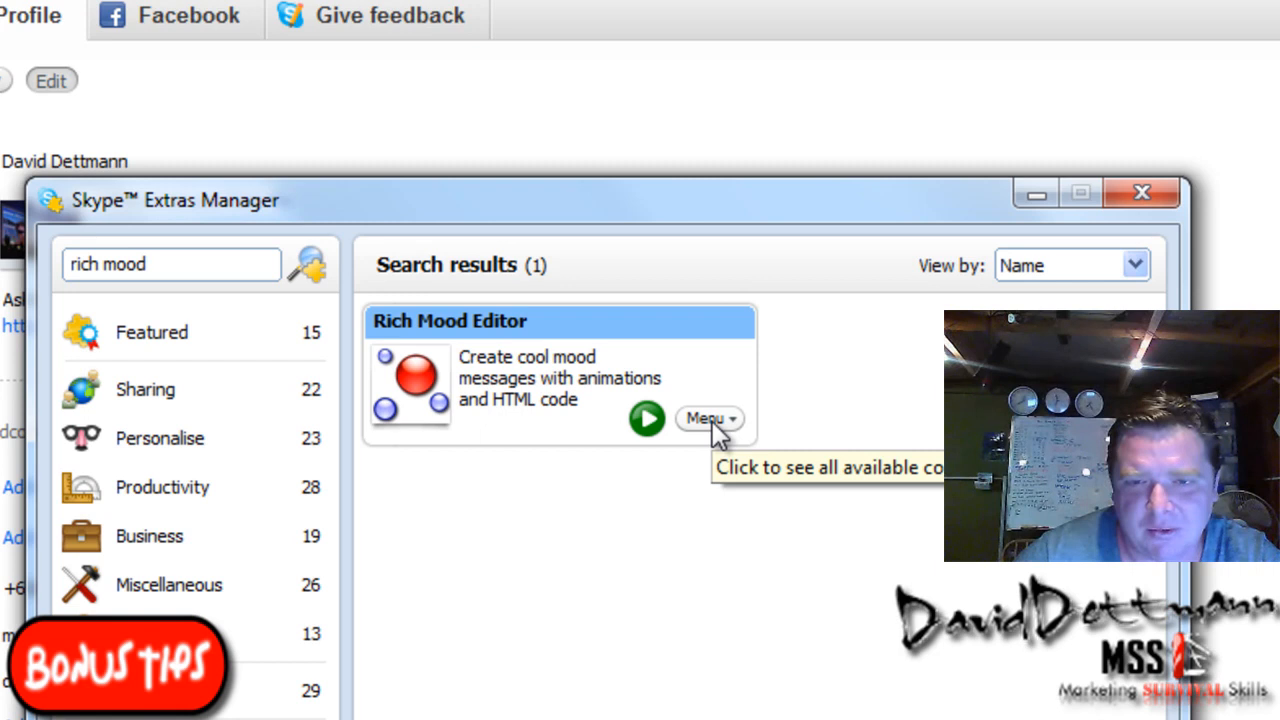
left_click(646, 418)
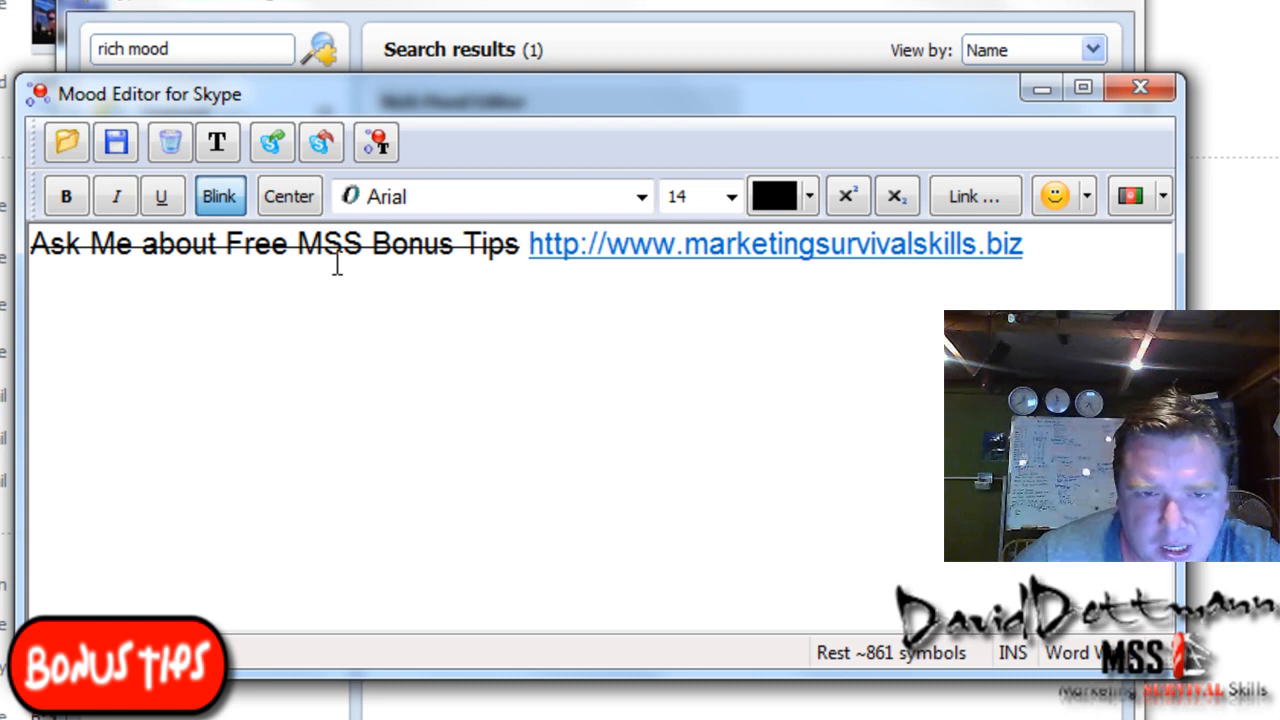
- Make 'MSS Bonus Tips' red and bold, then centre the whole mood message
left_click_drag(298, 244, 522, 244)
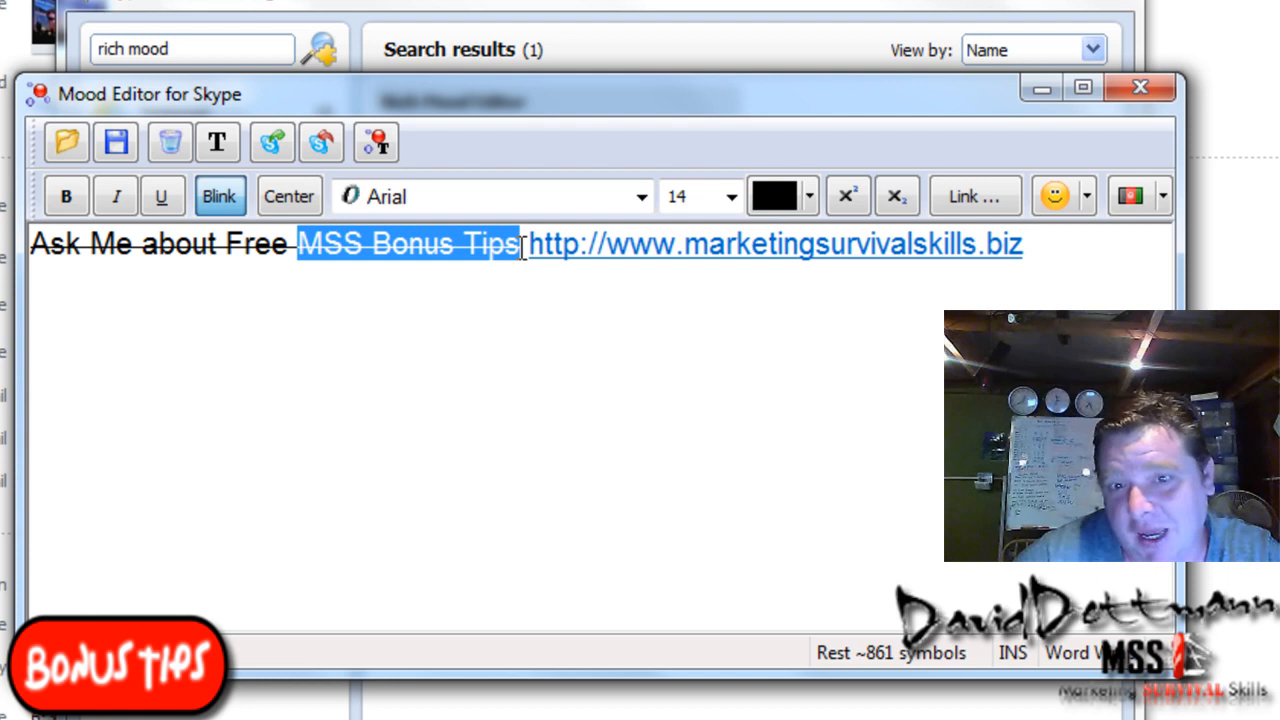
left_click(776, 196)
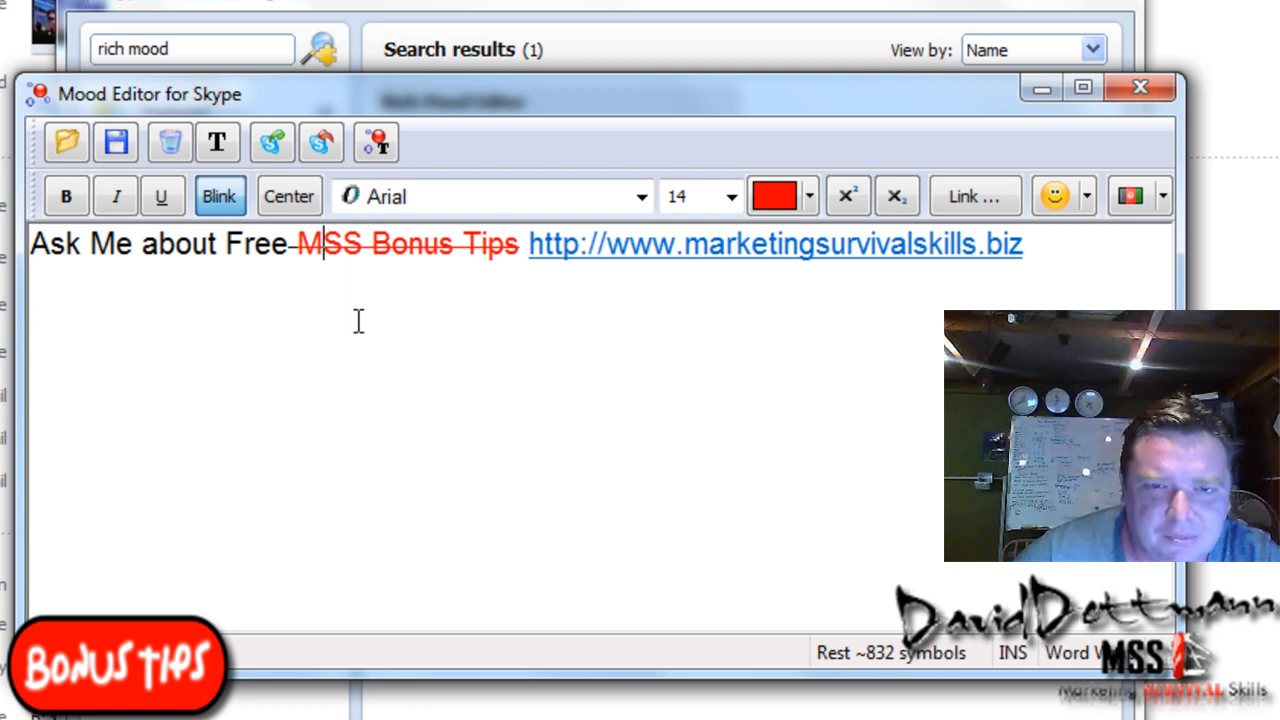
left_click(66, 196)
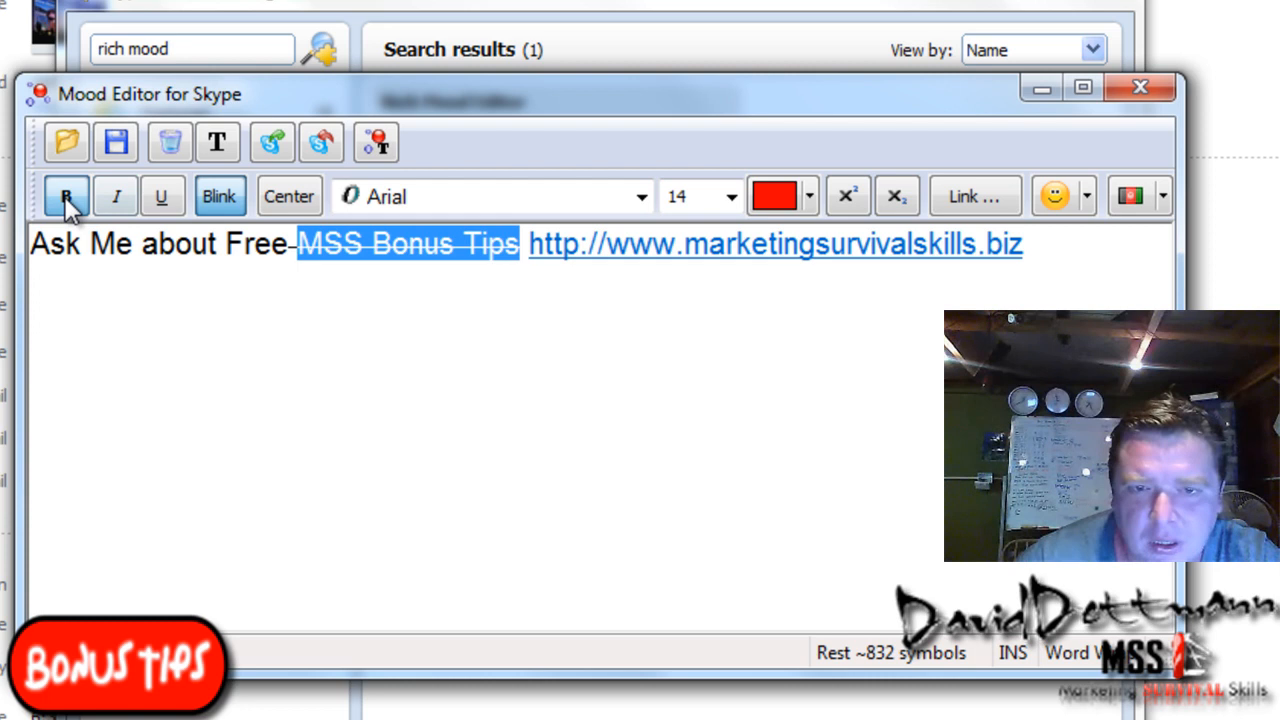
left_click(66, 196)
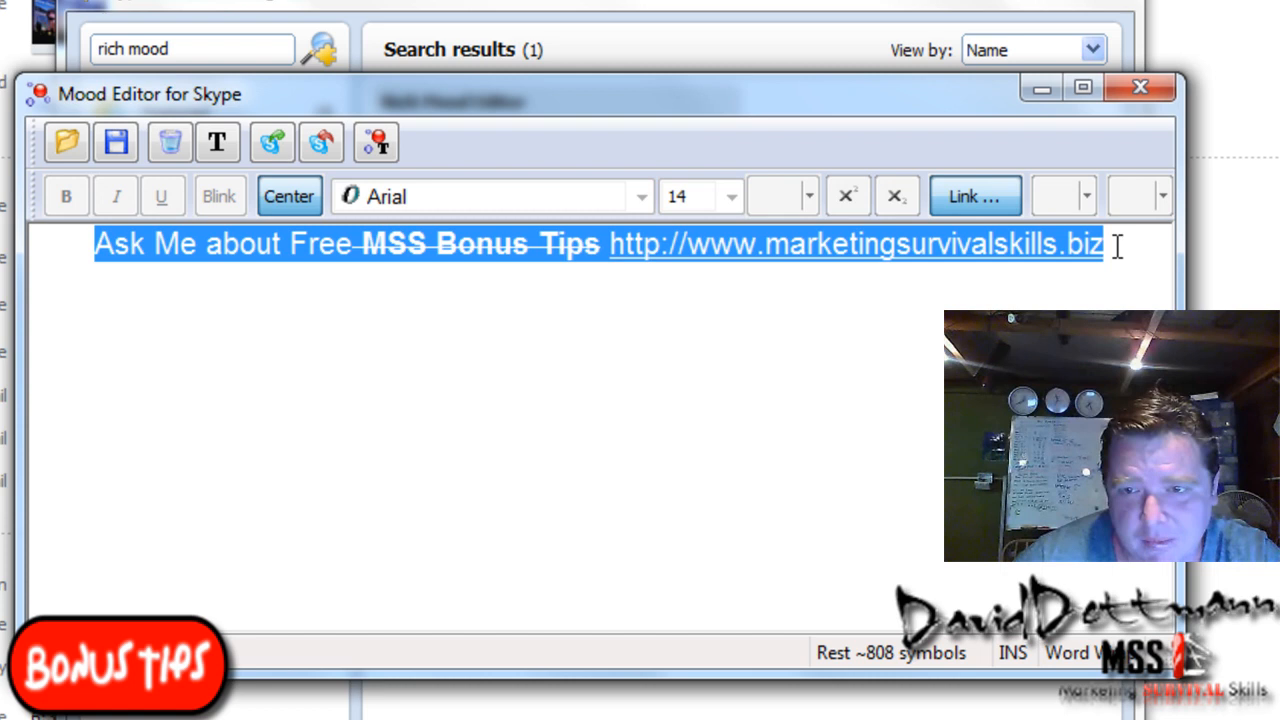
left_click(1052, 196)
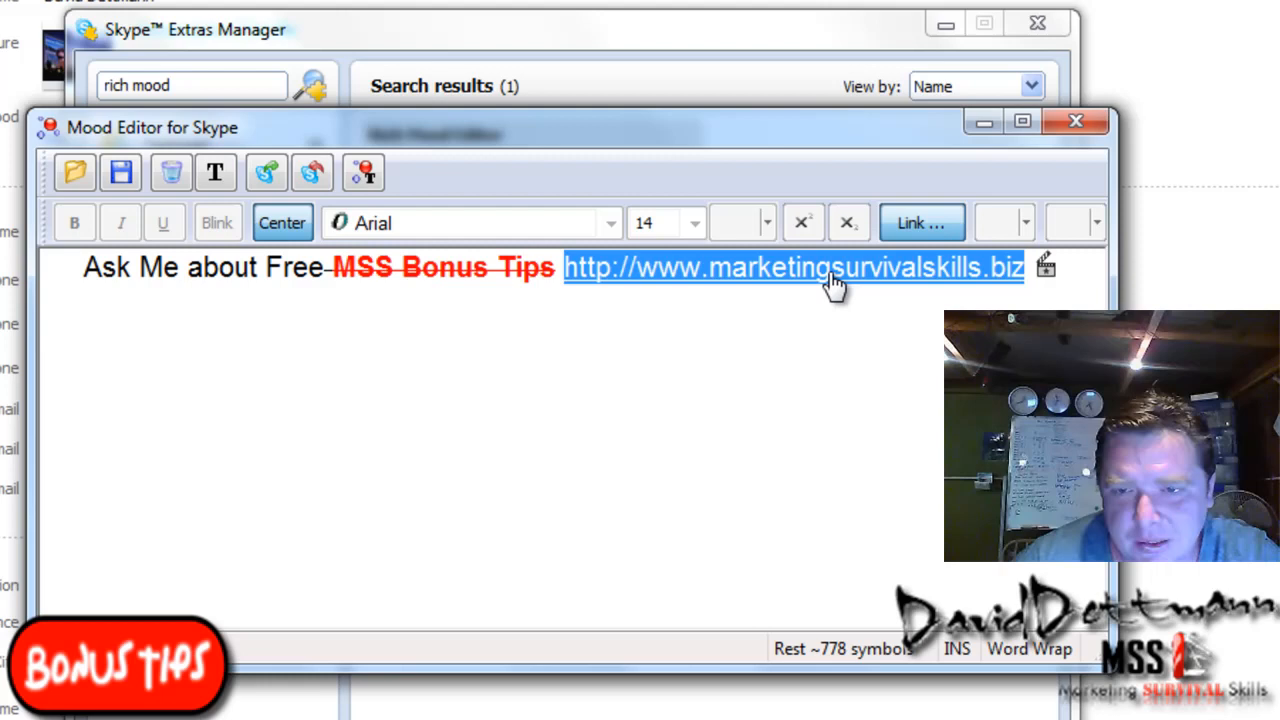
left_click(920, 222)
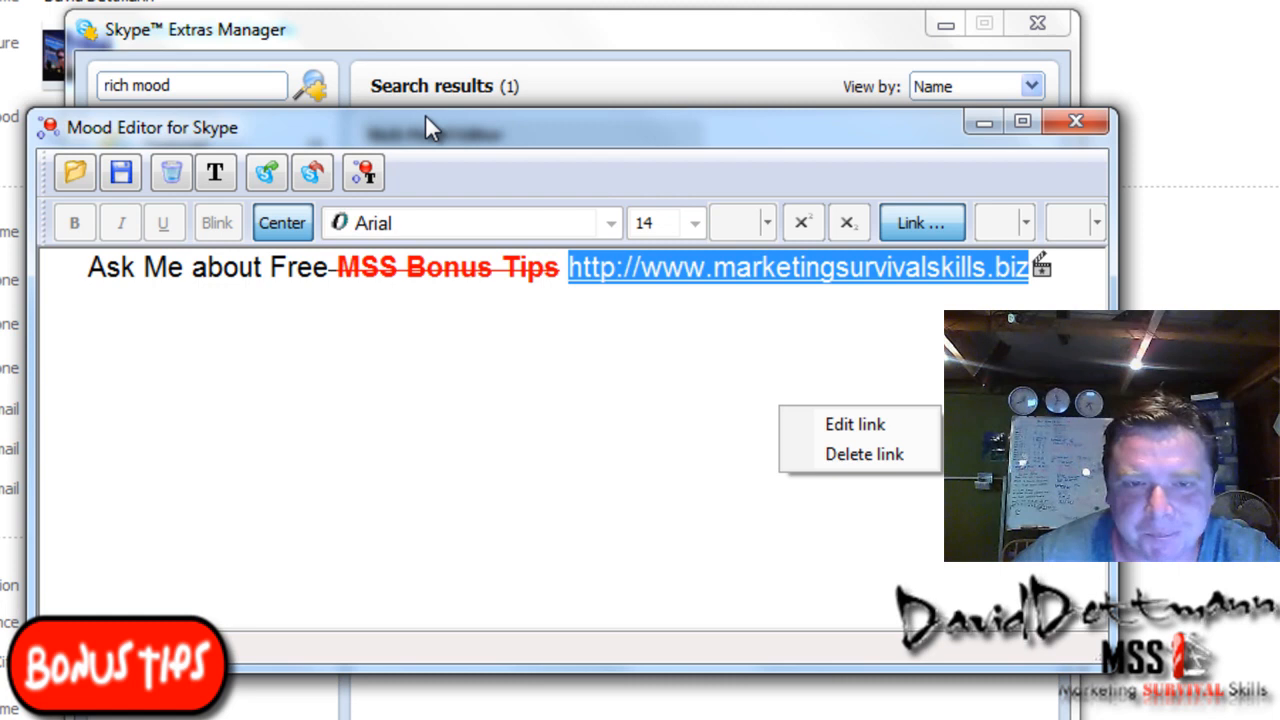
left_click(362, 272)
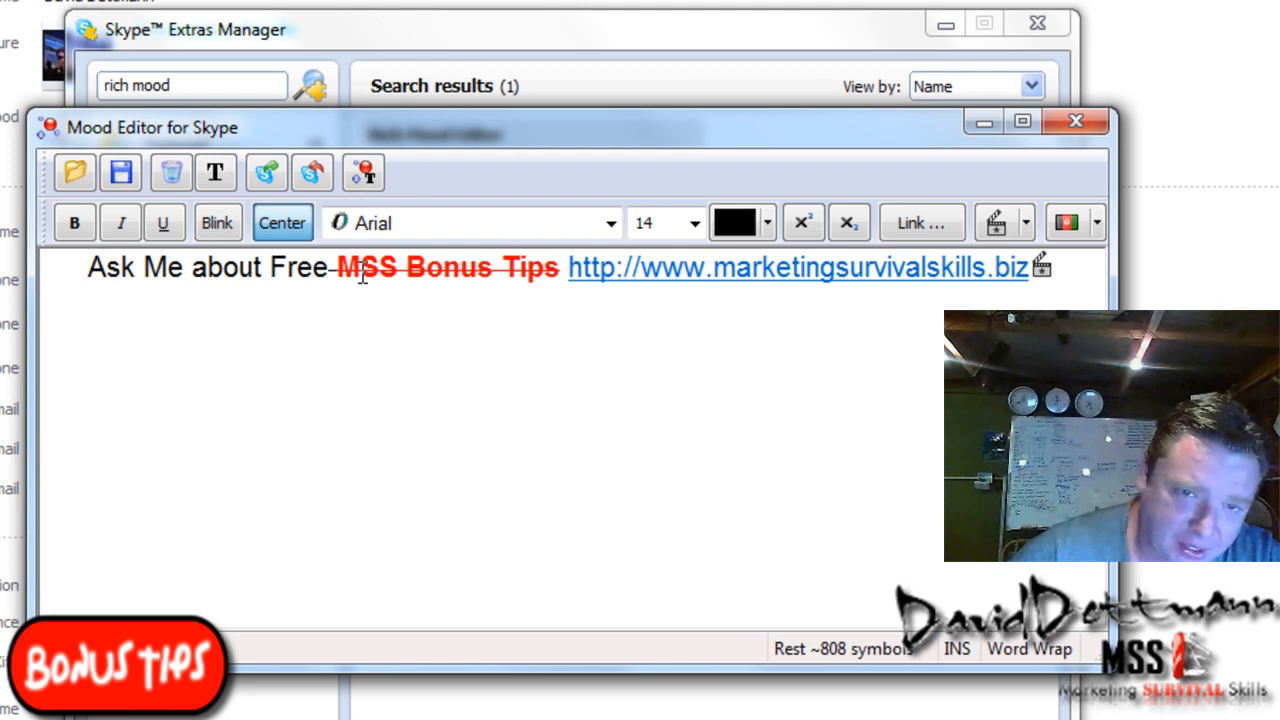
mouse_move(120, 172)
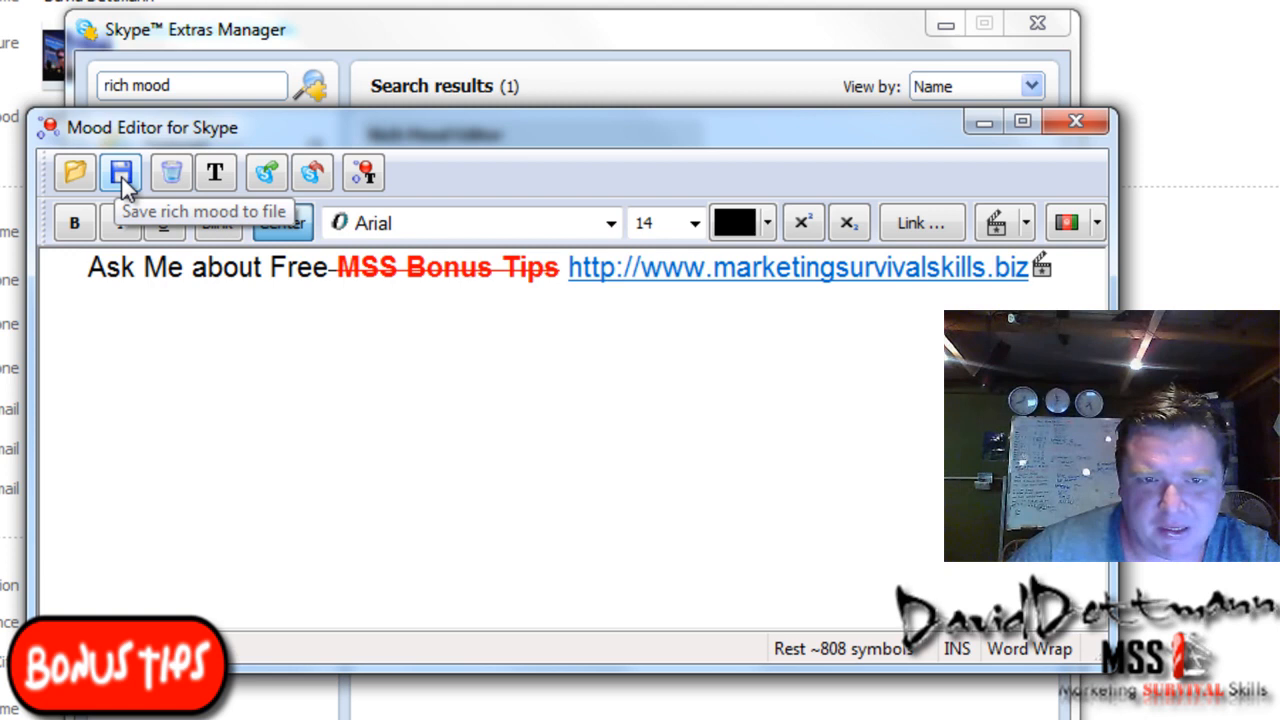
- Save the mood as file 'richm', then close the editor confirming the clear-mood prompt
left_click(120, 172)
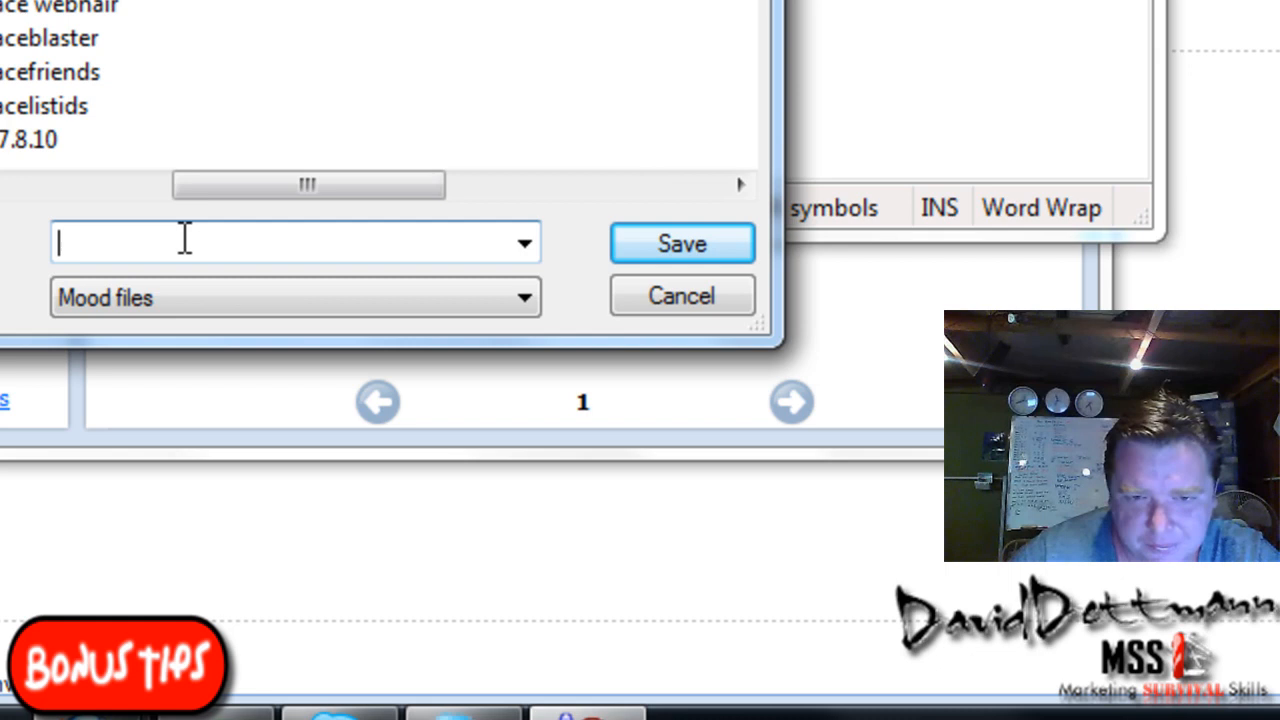
type("richm")
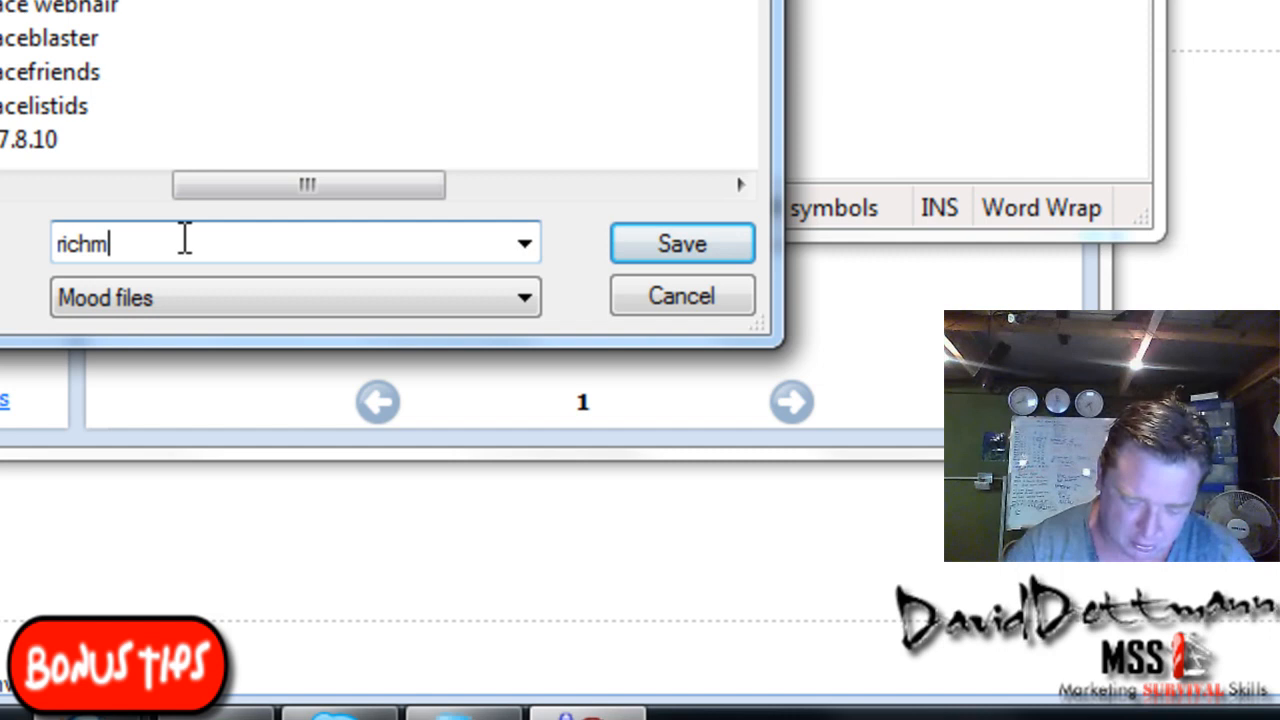
left_click(680, 244)
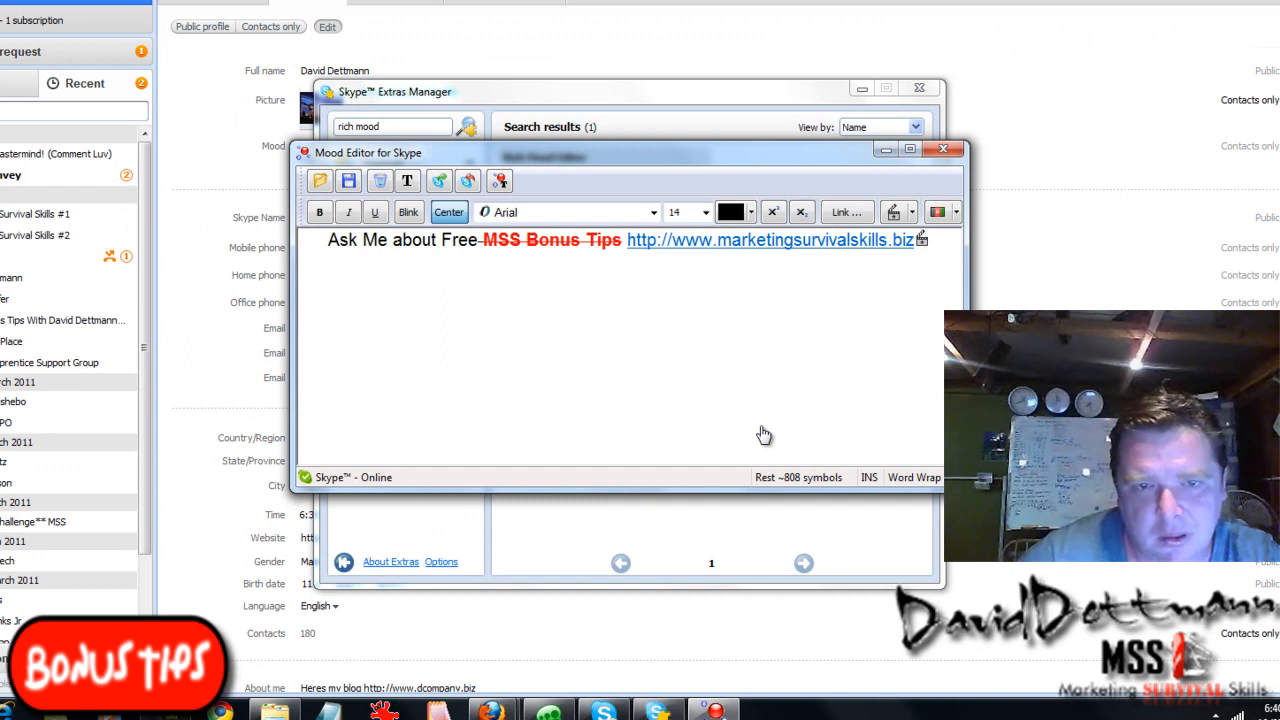
left_click(320, 180)
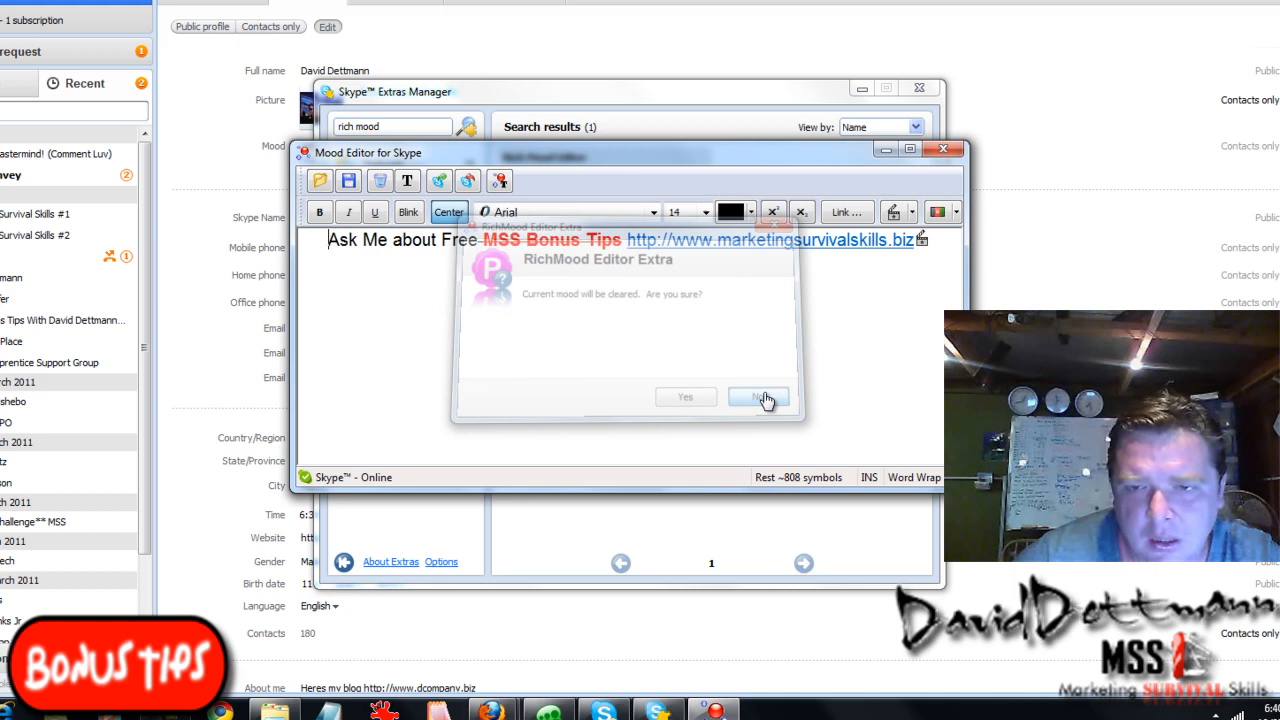
left_click(758, 396)
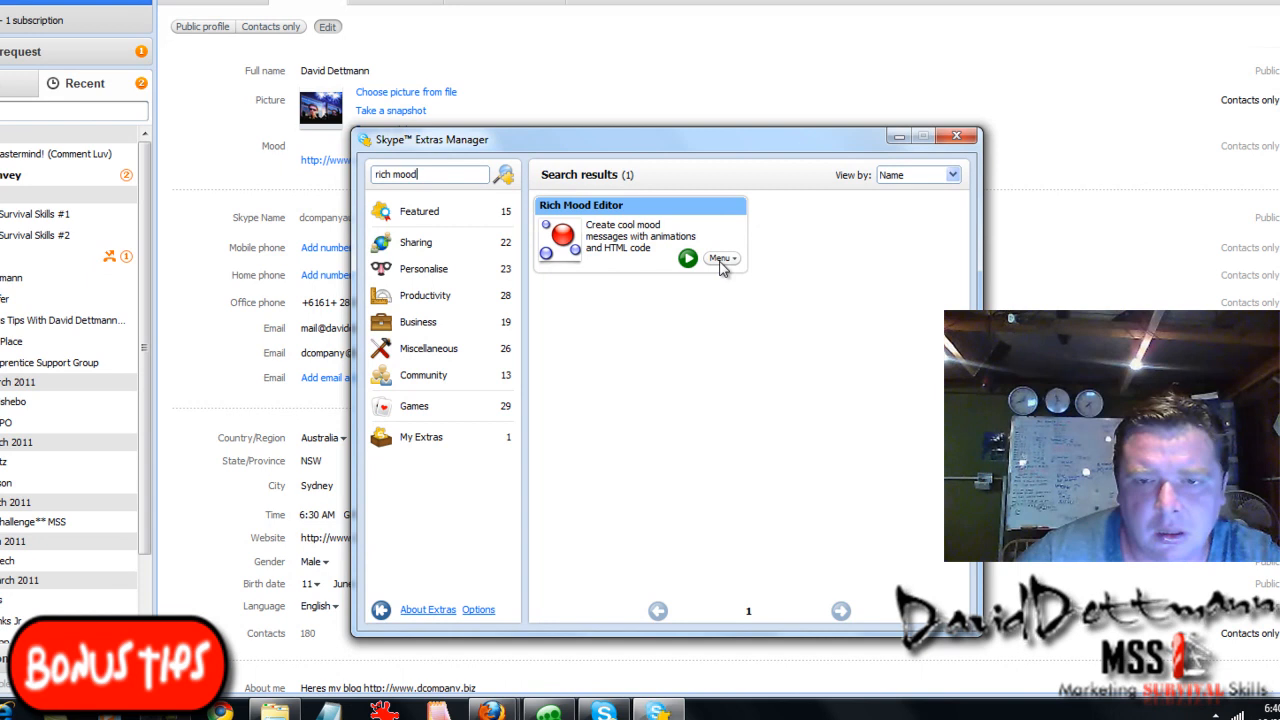
- Reopen Rich Mood Editor, load the saved 'richm' mood file and apply it as the Skype mood
left_click(720, 258)
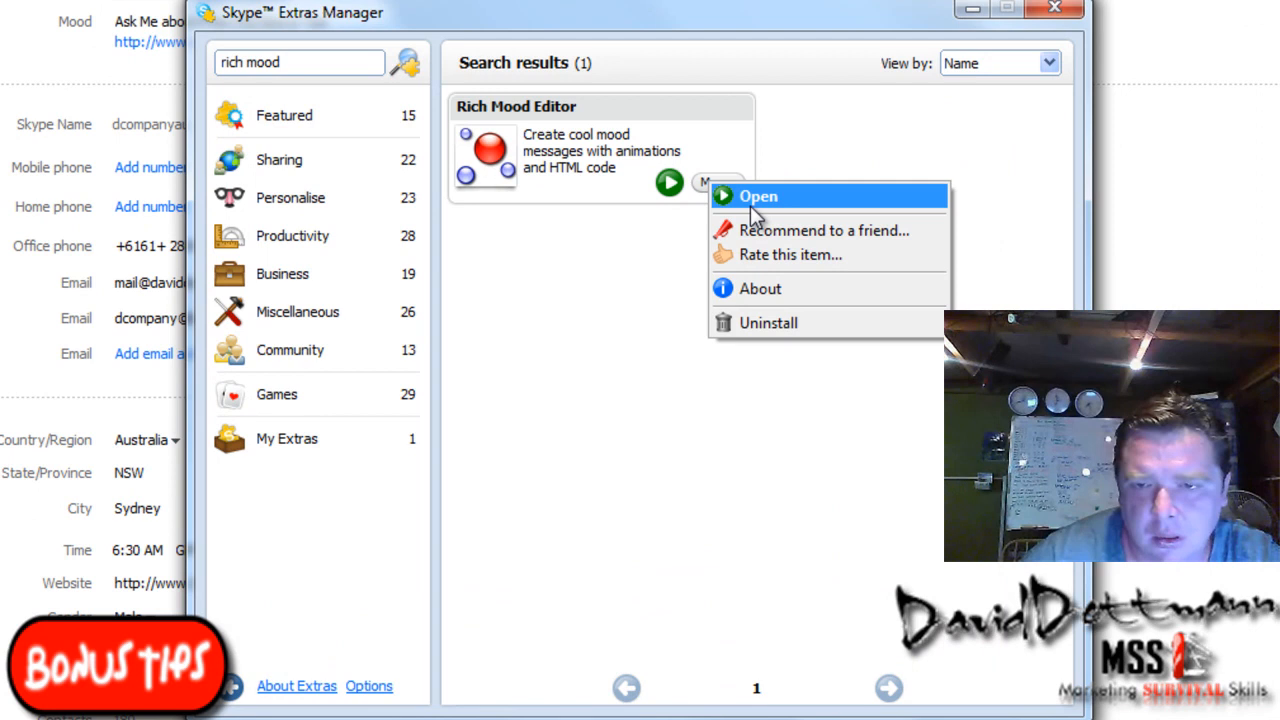
left_click(758, 196)
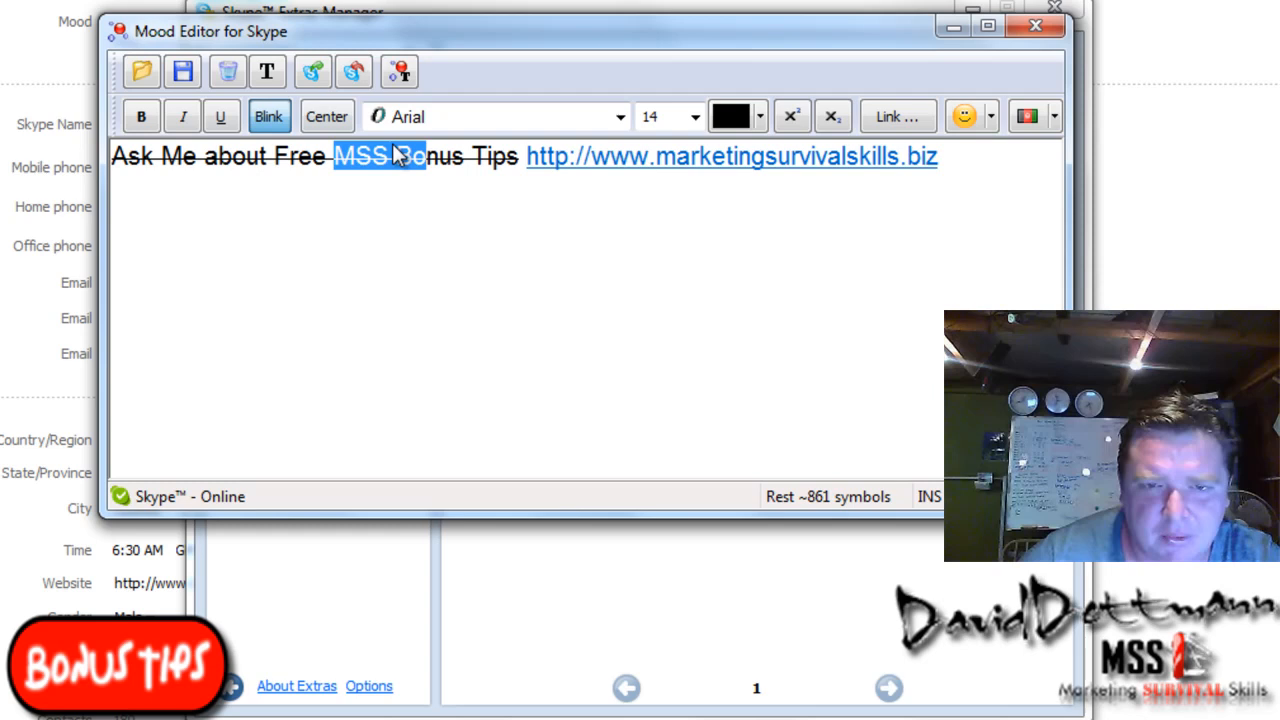
left_click(140, 72)
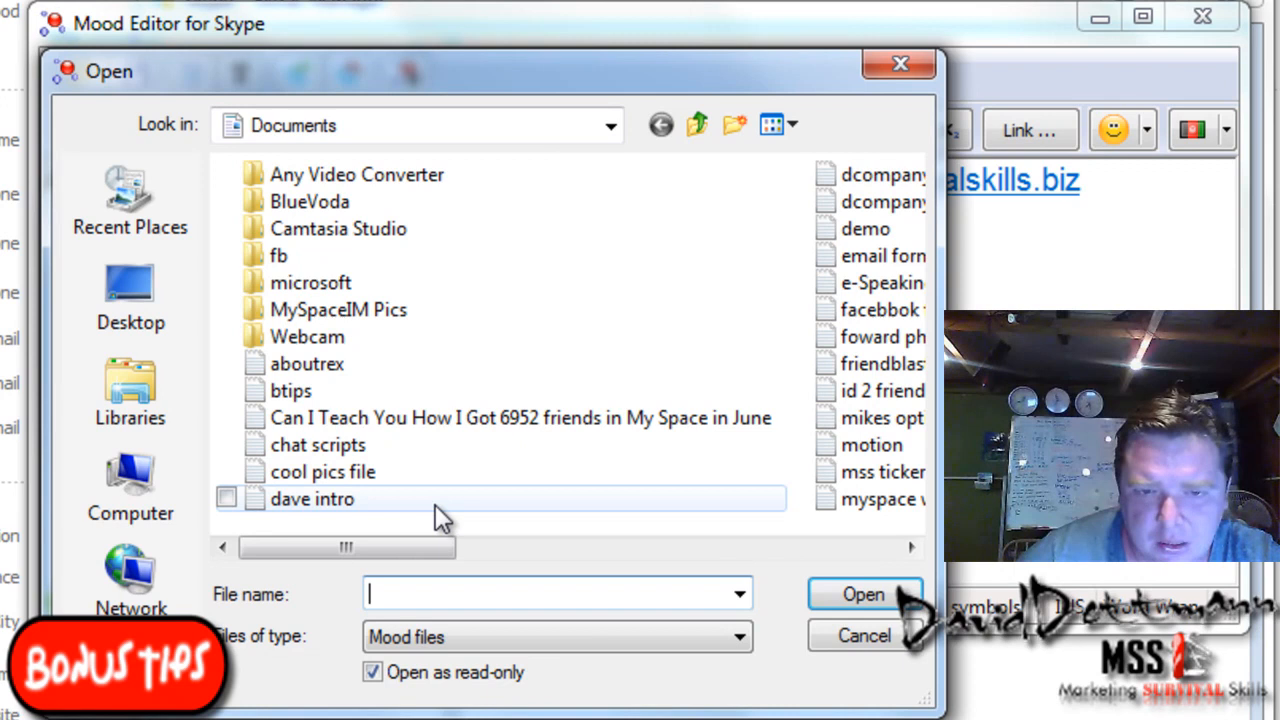
left_click(864, 636)
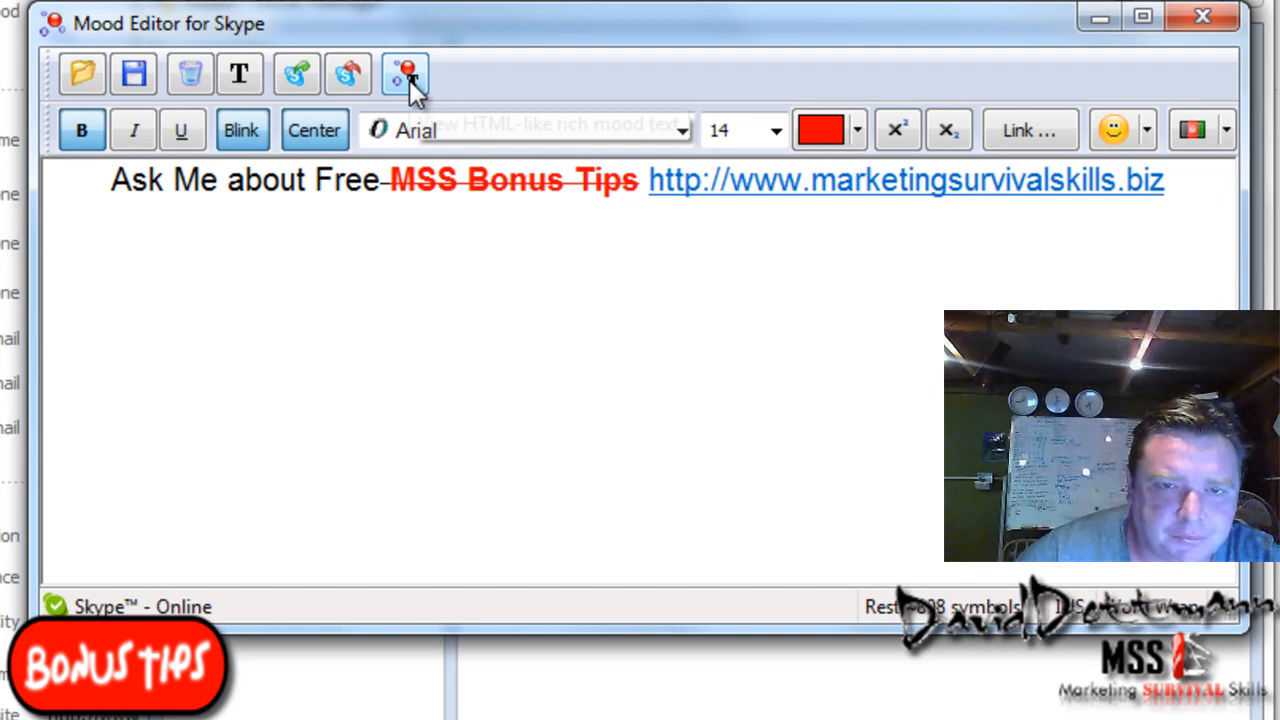
mouse_move(296, 74)
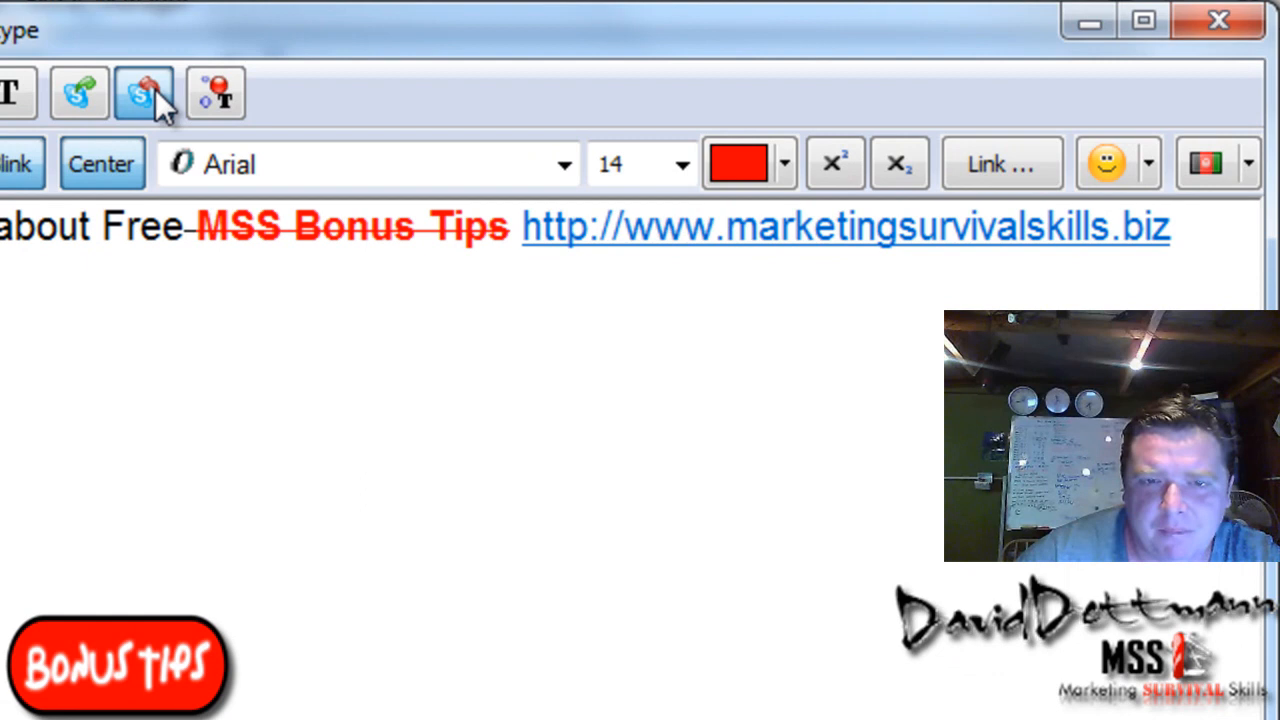
left_click(144, 94)
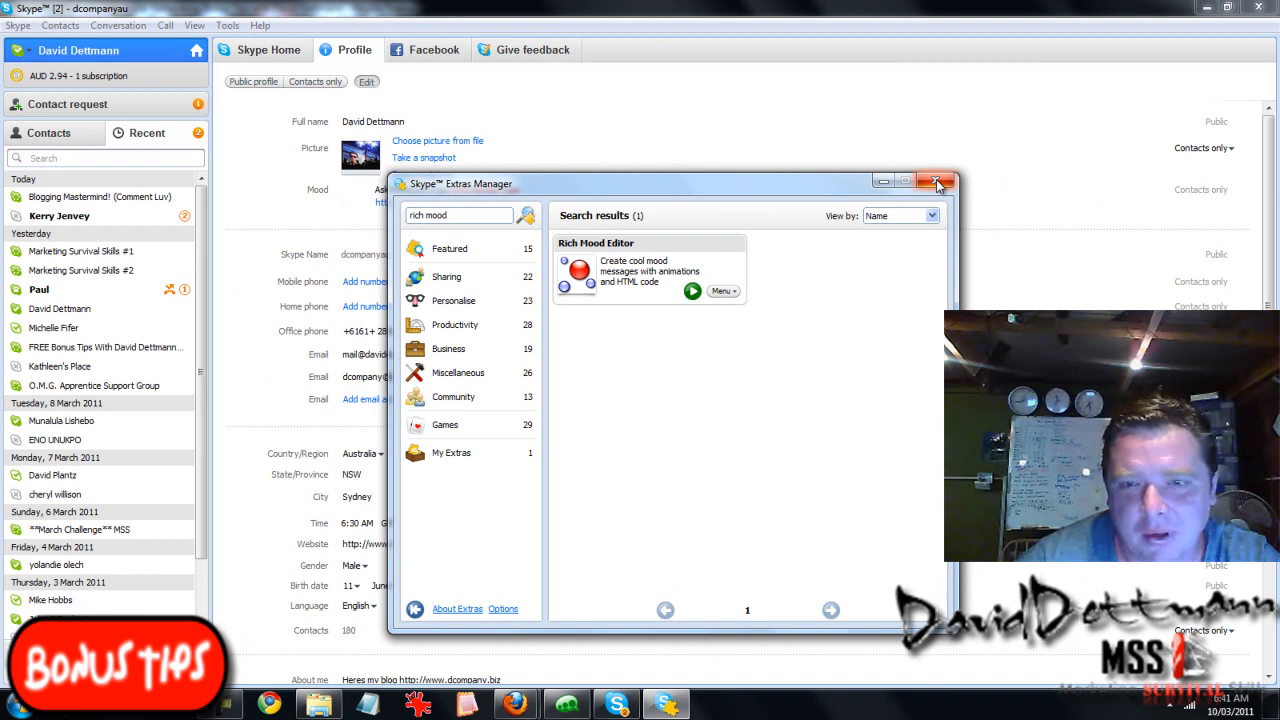
- Close the Extras Manager and view the updated mood on the Profile tab
left_click(938, 182)
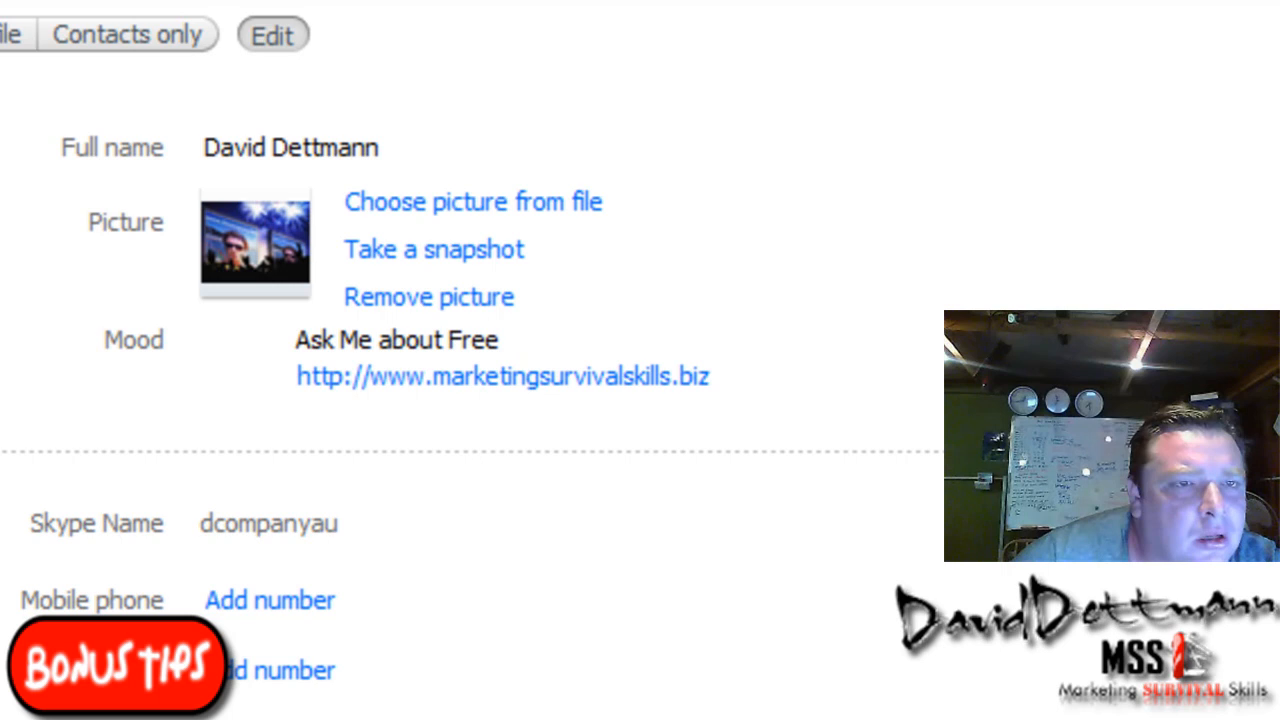
left_click(714, 72)
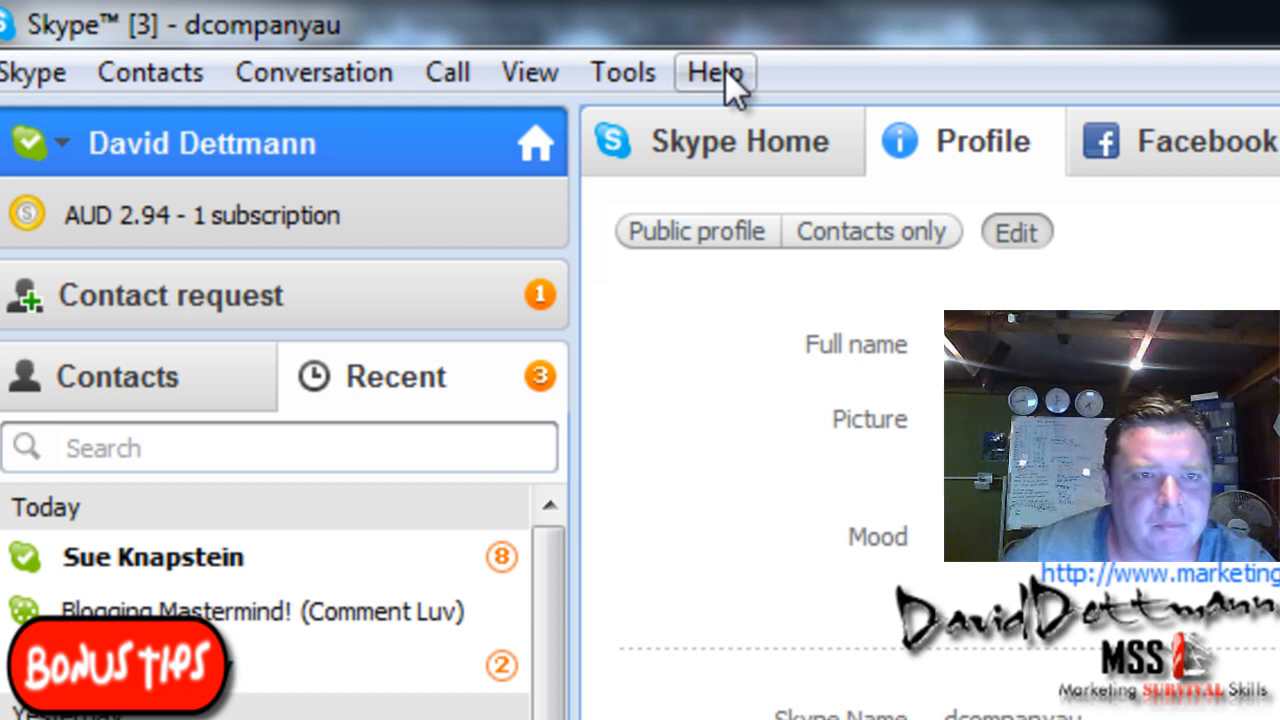
left_click(712, 72)
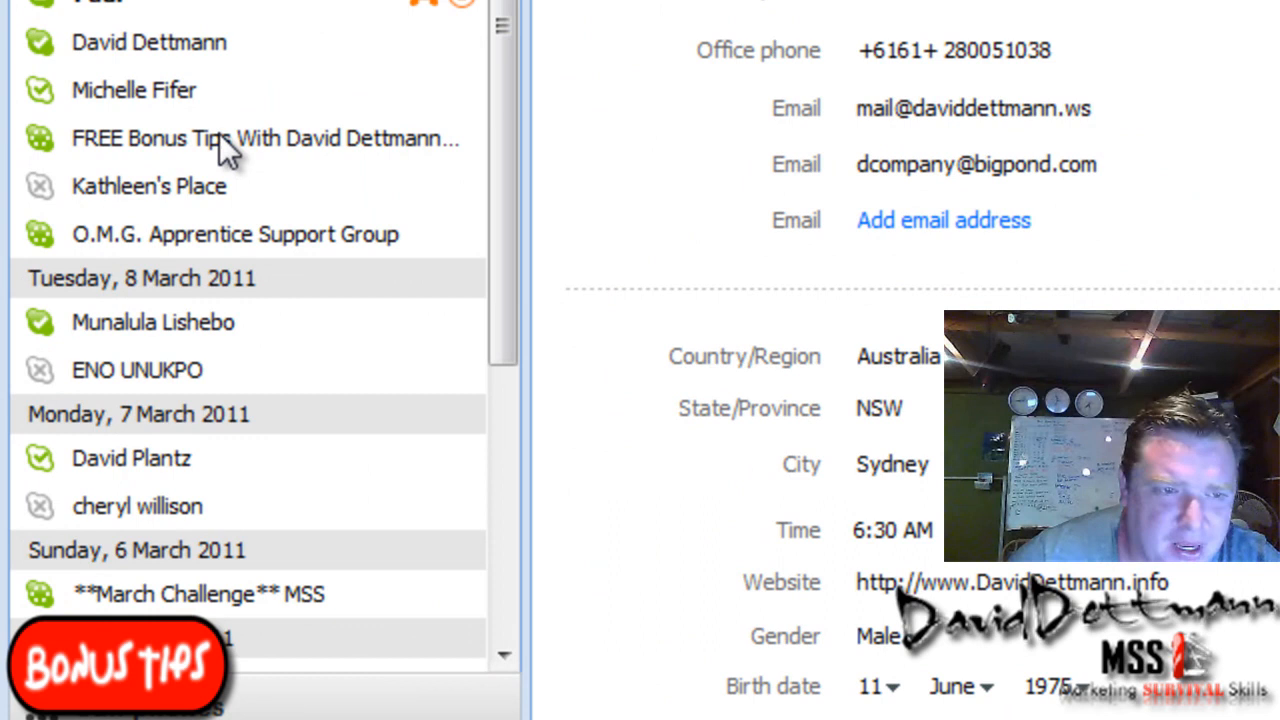
left_click(264, 138)
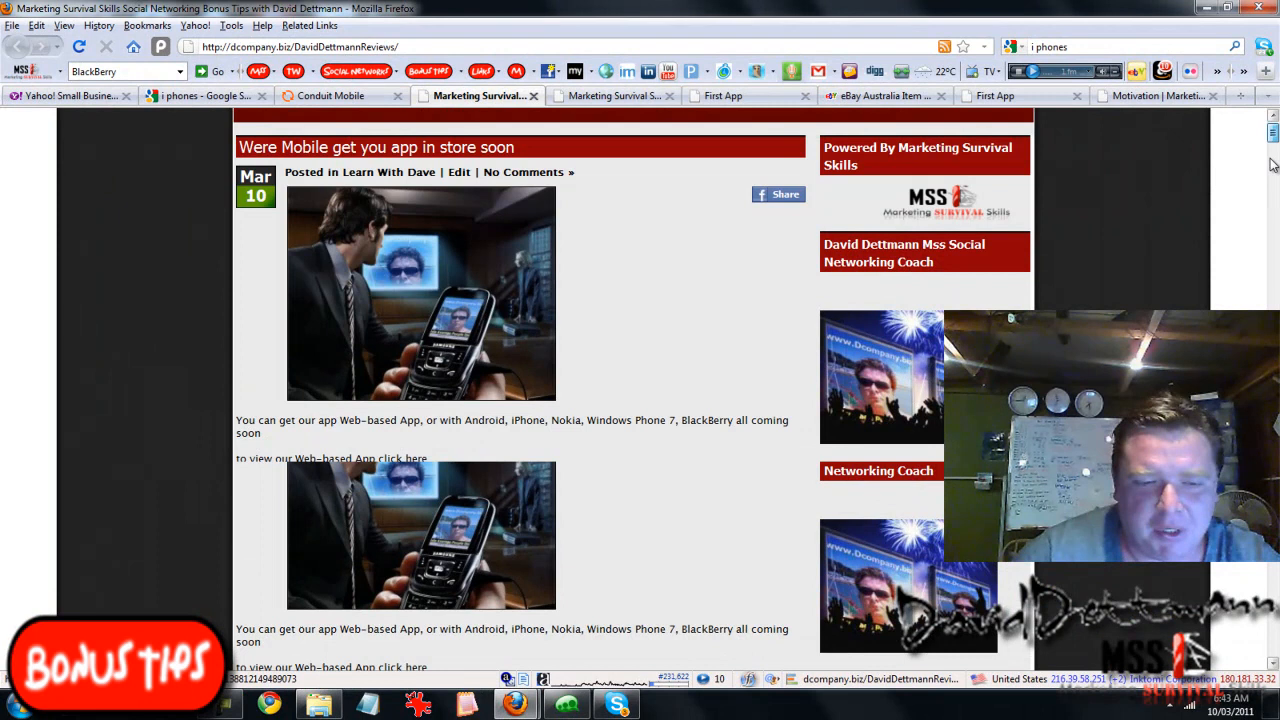
- Scroll the blog page down to the Skype and Facebook group invitations
scroll("down", 3)
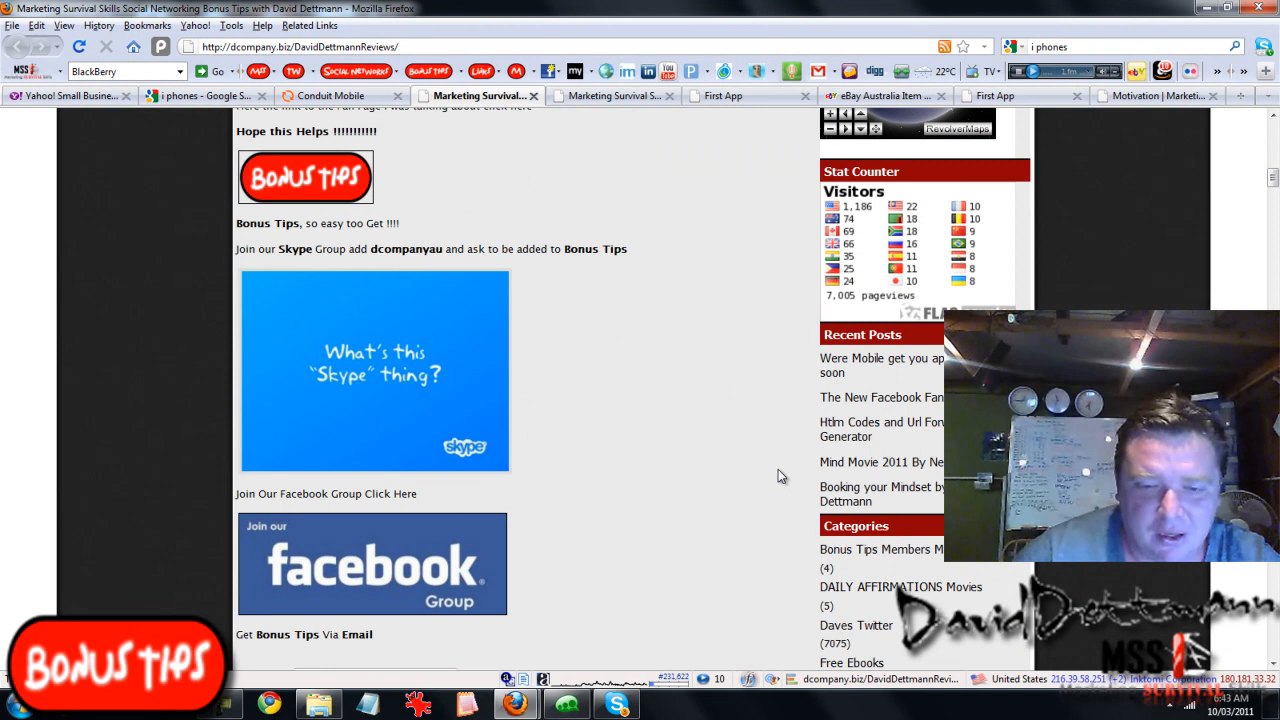